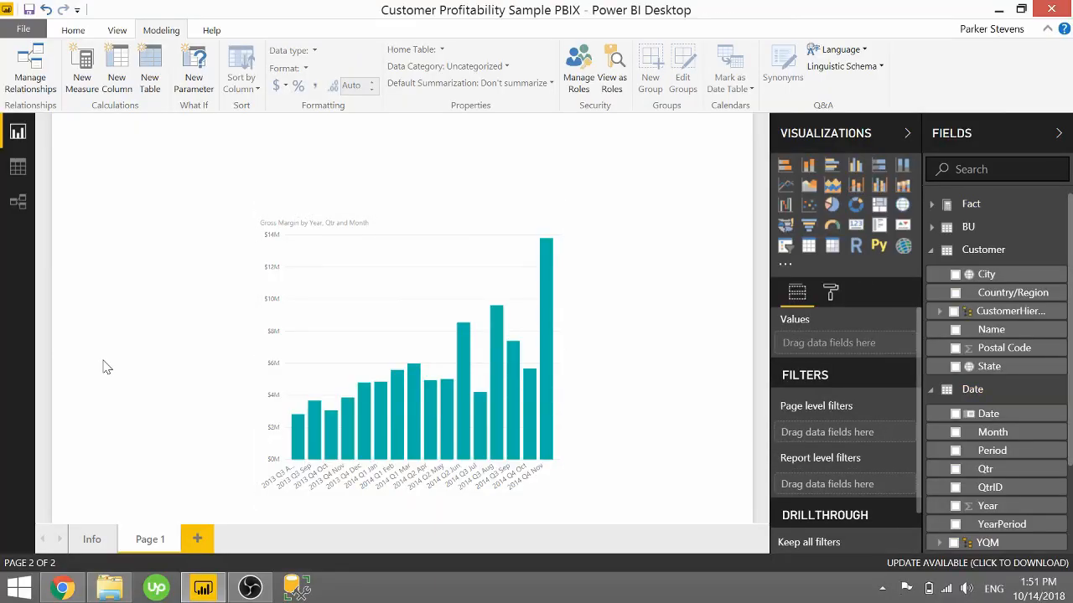
pyautogui.moveTo(432, 259)
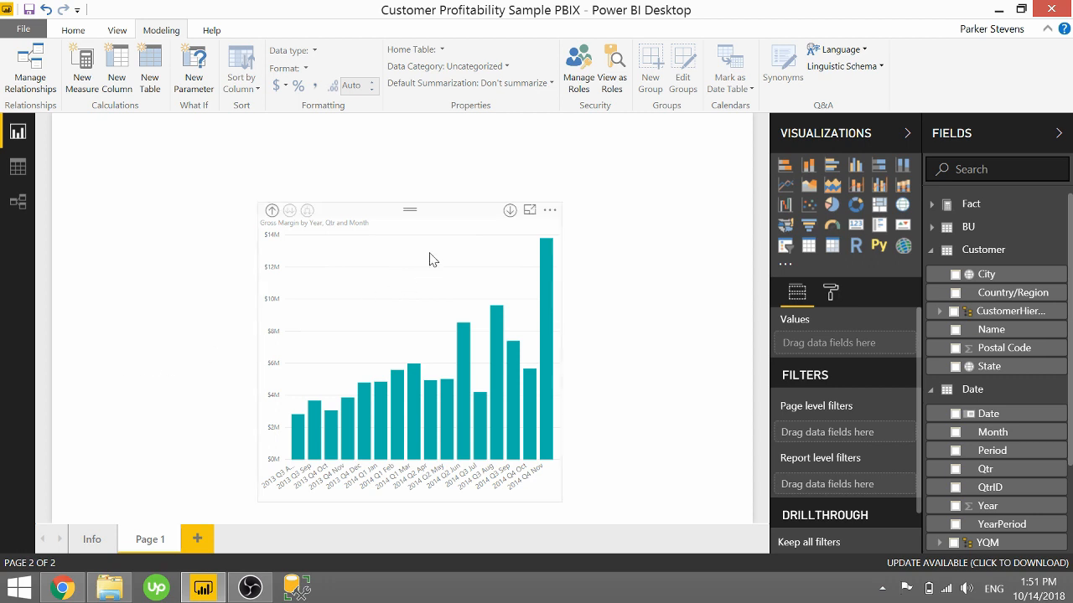
# Select the Gross Margin column chart to review its YQM hierarchy axis and Gross Margin values.
pyautogui.click(410, 352)
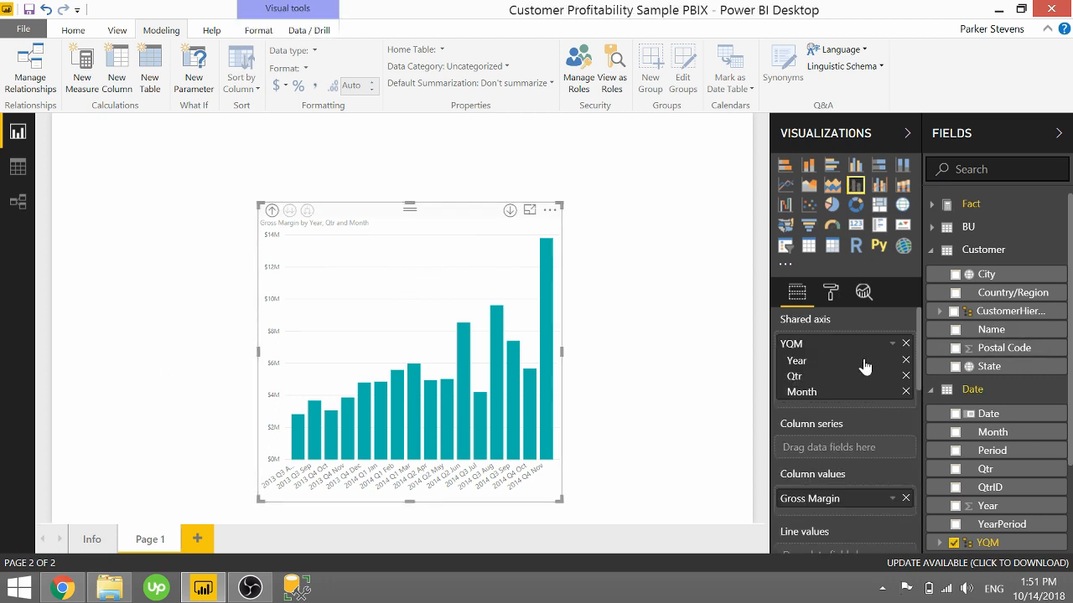
pyautogui.moveTo(818, 393)
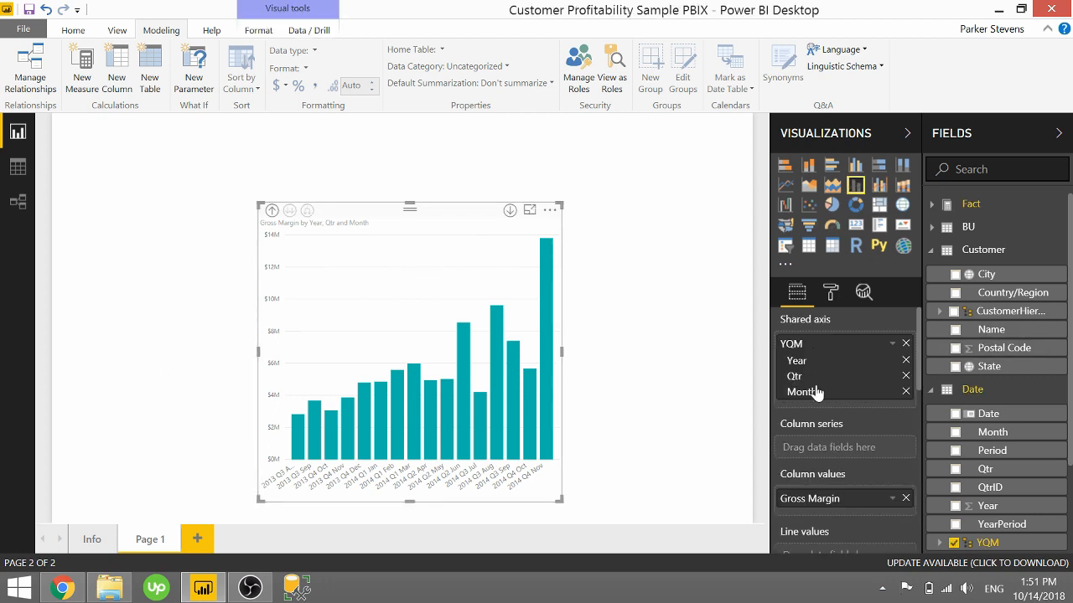
pyautogui.moveTo(406, 496)
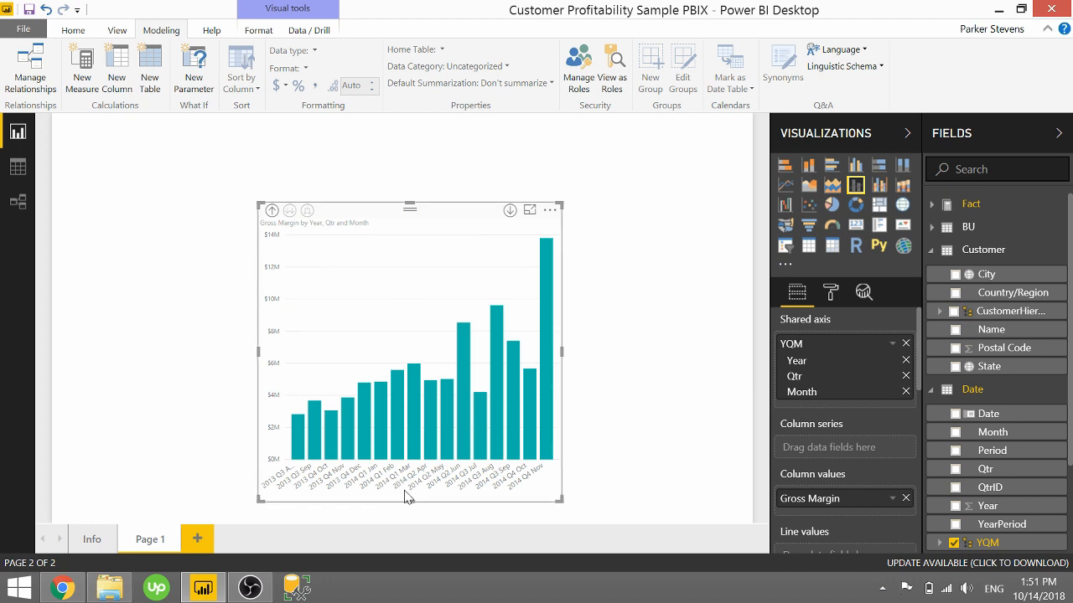
pyautogui.moveTo(411, 486)
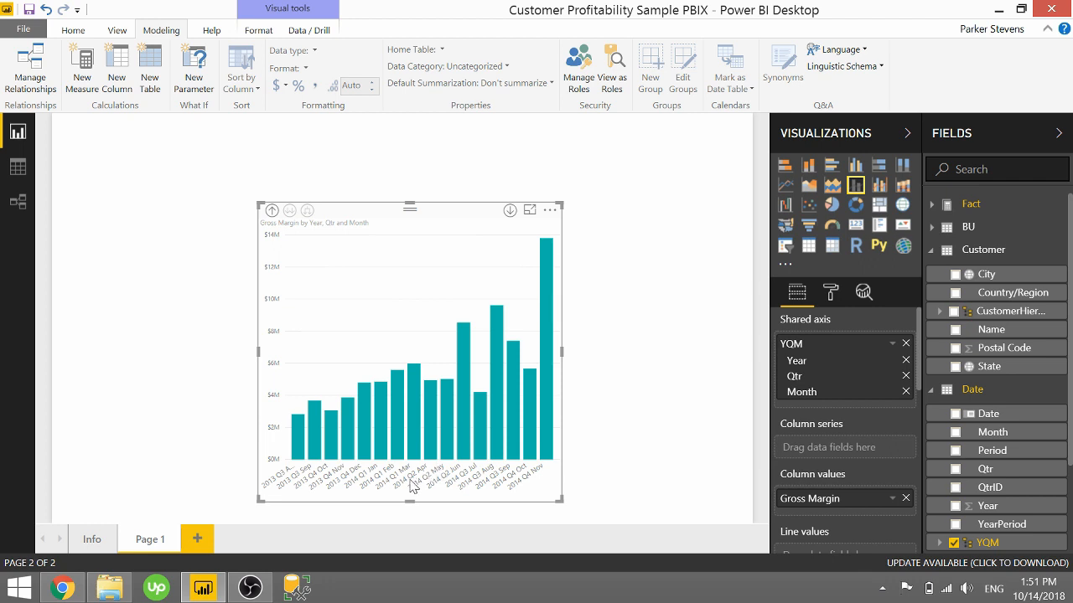
pyautogui.moveTo(415, 486)
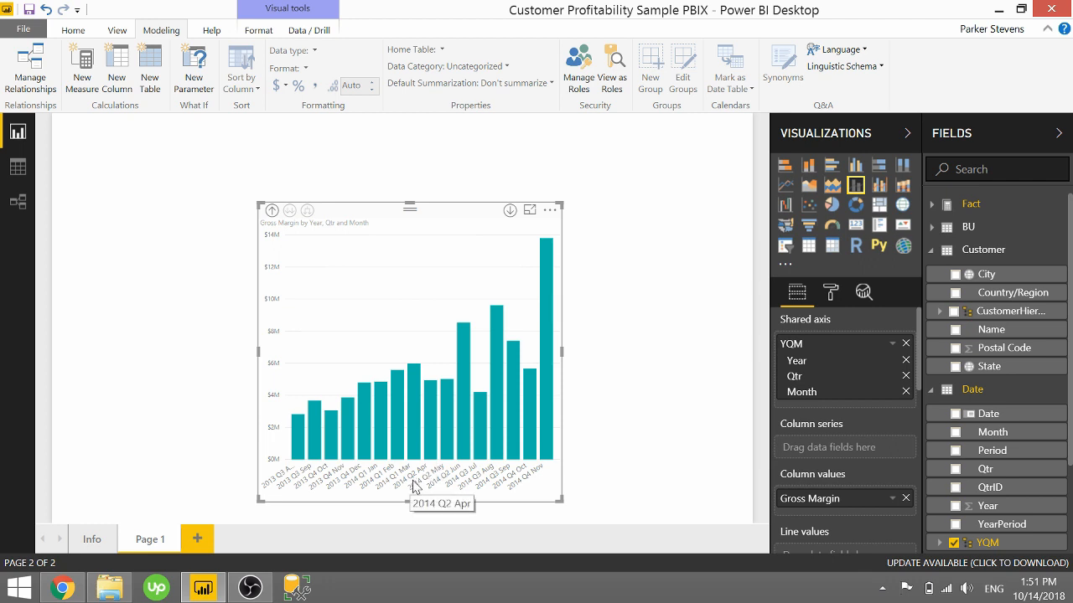
pyautogui.moveTo(382, 466)
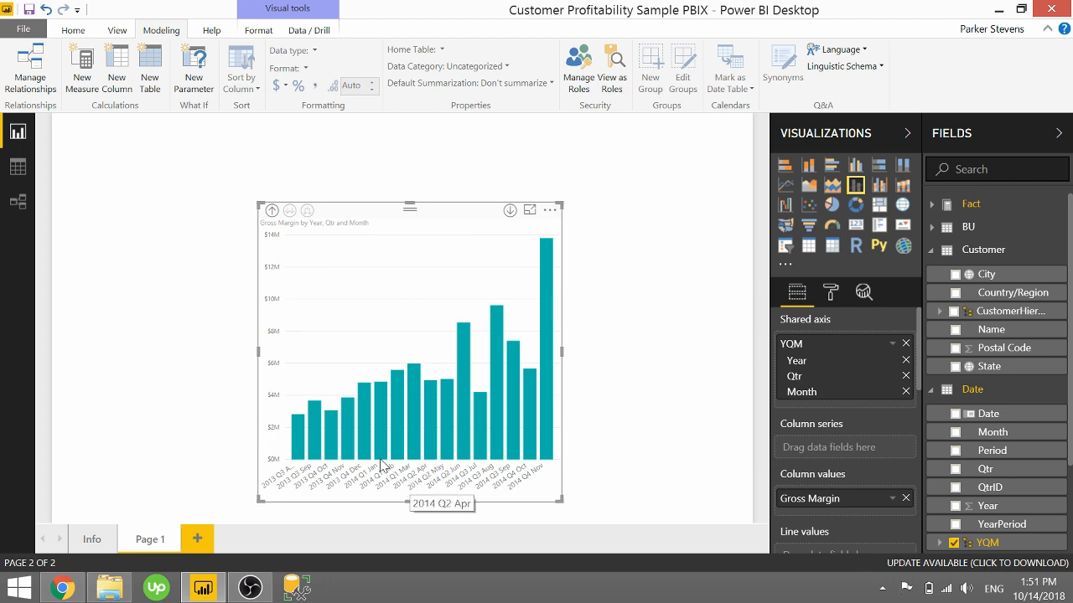
pyautogui.moveTo(365, 287)
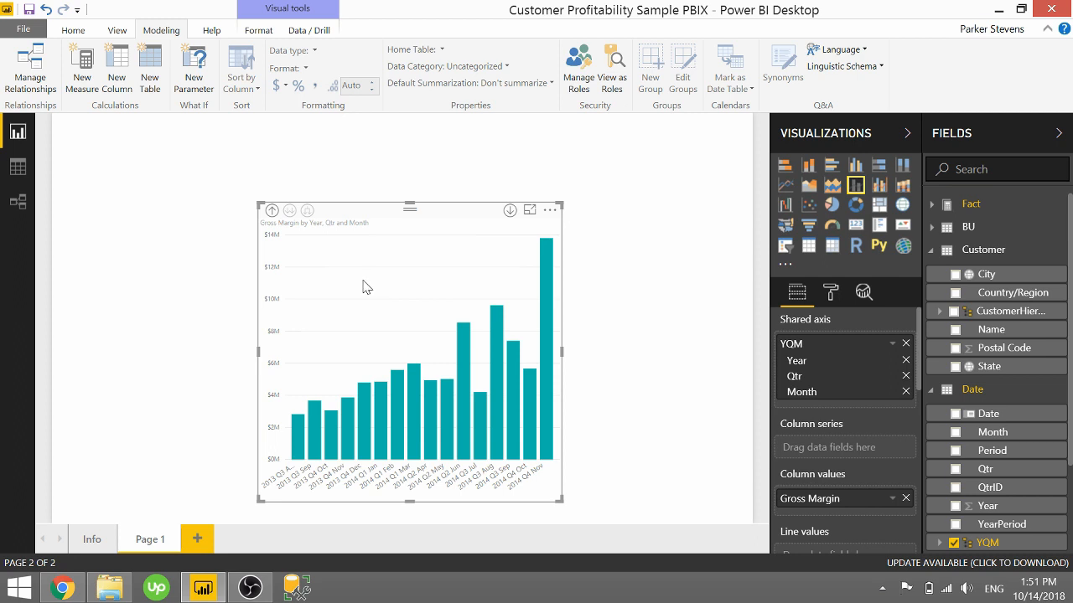
pyautogui.moveTo(832, 292)
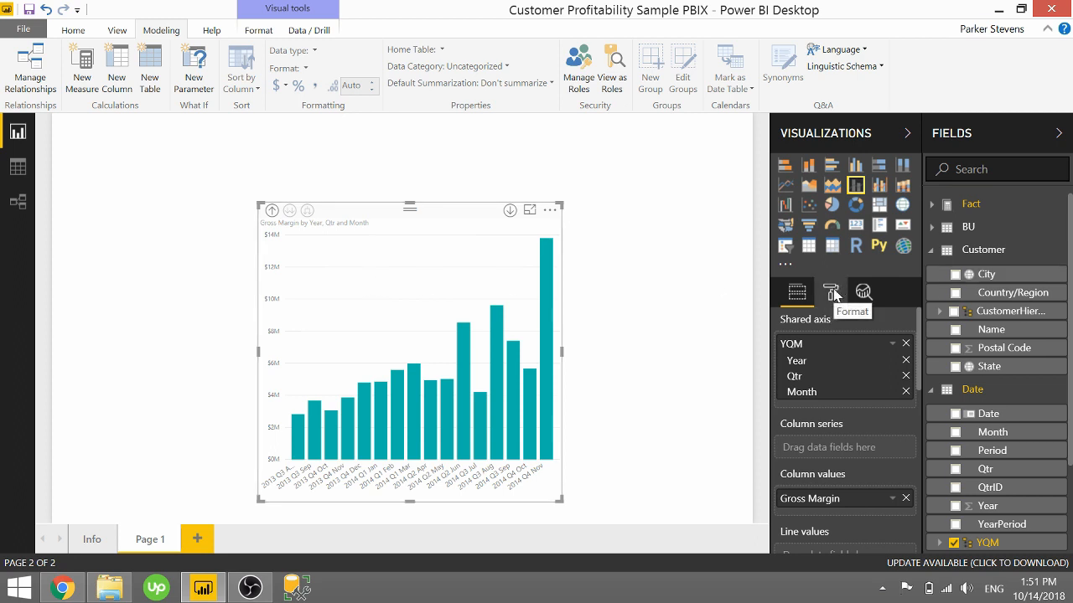
# Turn Concatenate labels off on the X-axis so months nest under quarter and year labels.
pyautogui.click(831, 291)
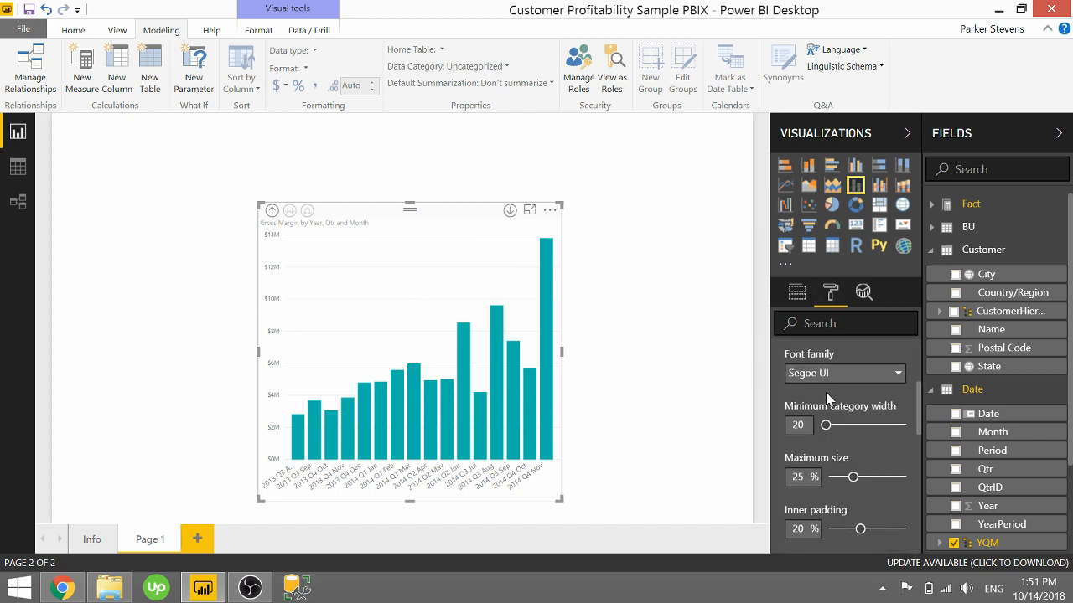
pyautogui.scroll(-3)
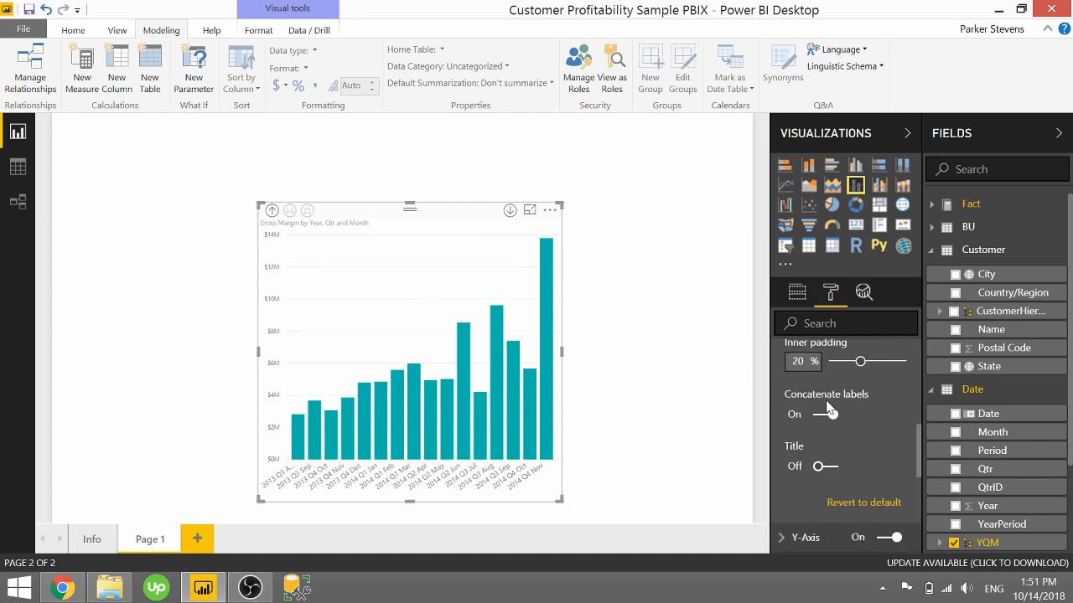
pyautogui.click(825, 414)
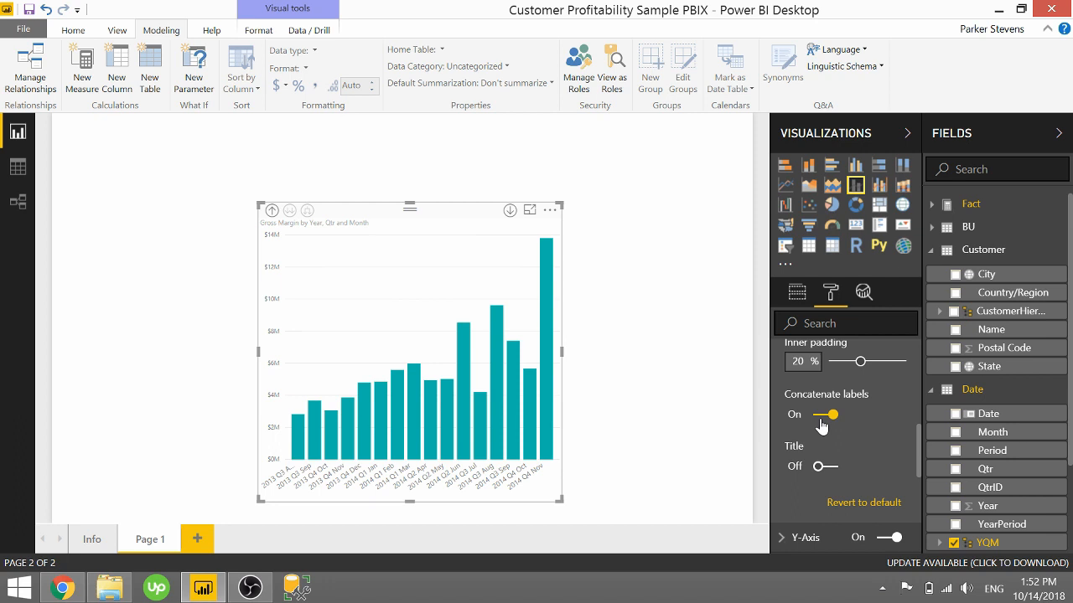
pyautogui.click(824, 414)
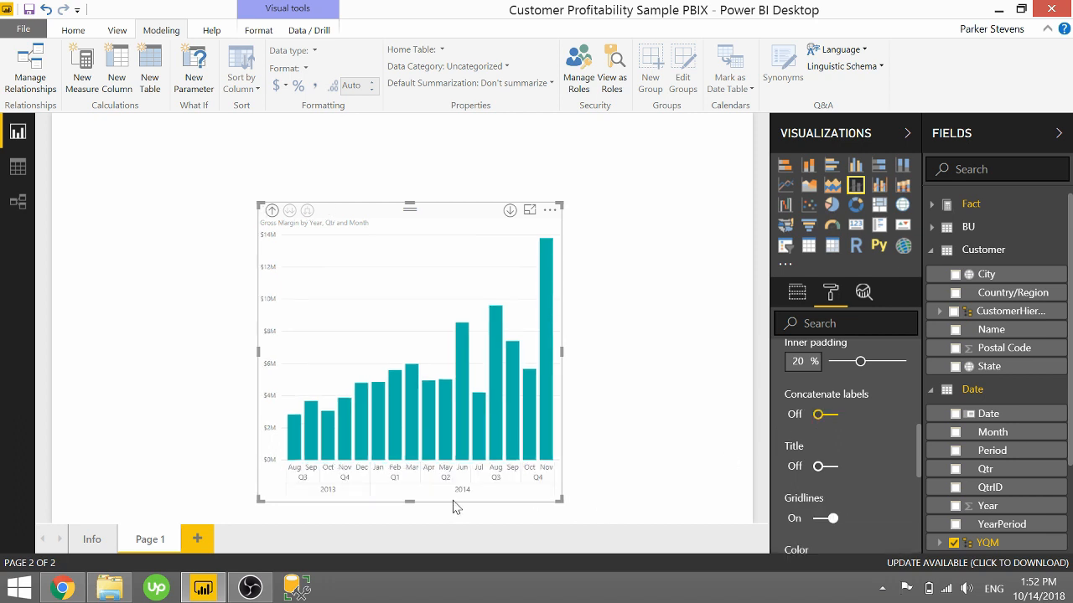
pyautogui.moveTo(433, 489)
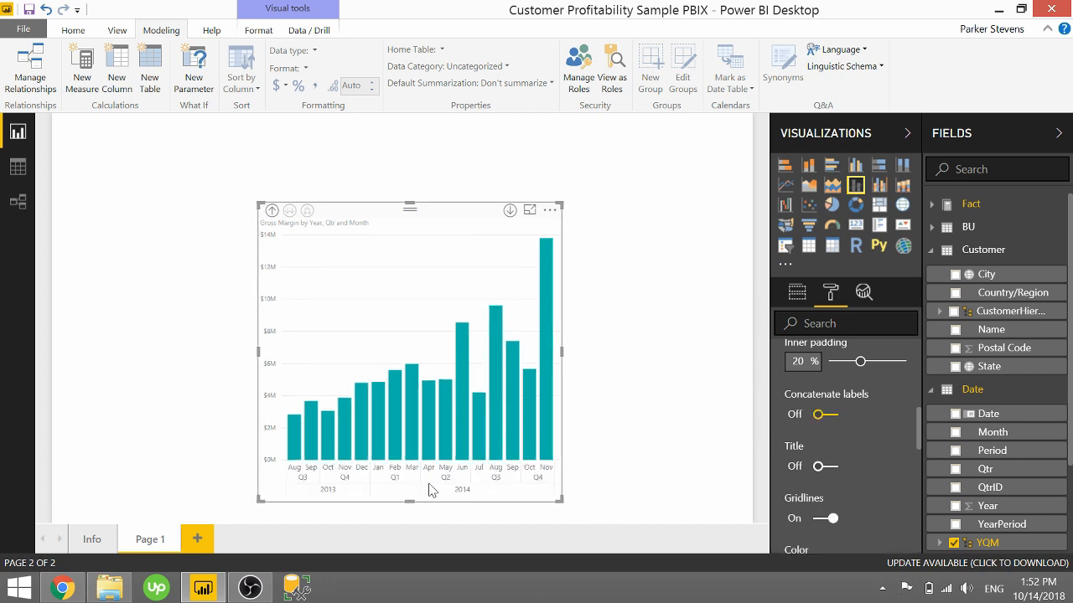
pyautogui.moveTo(329, 508)
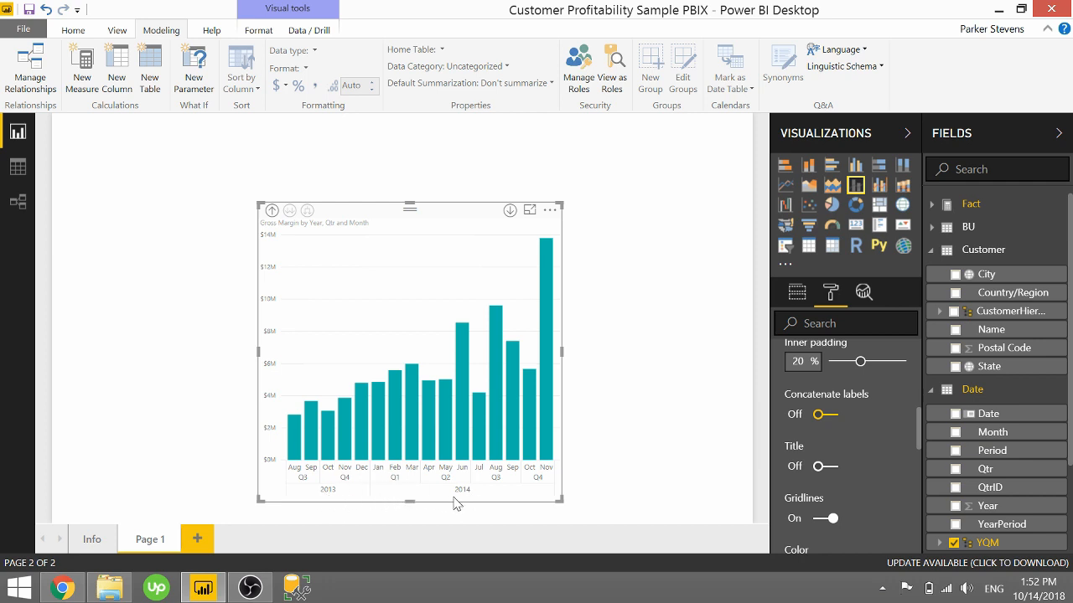
pyautogui.moveTo(325, 479)
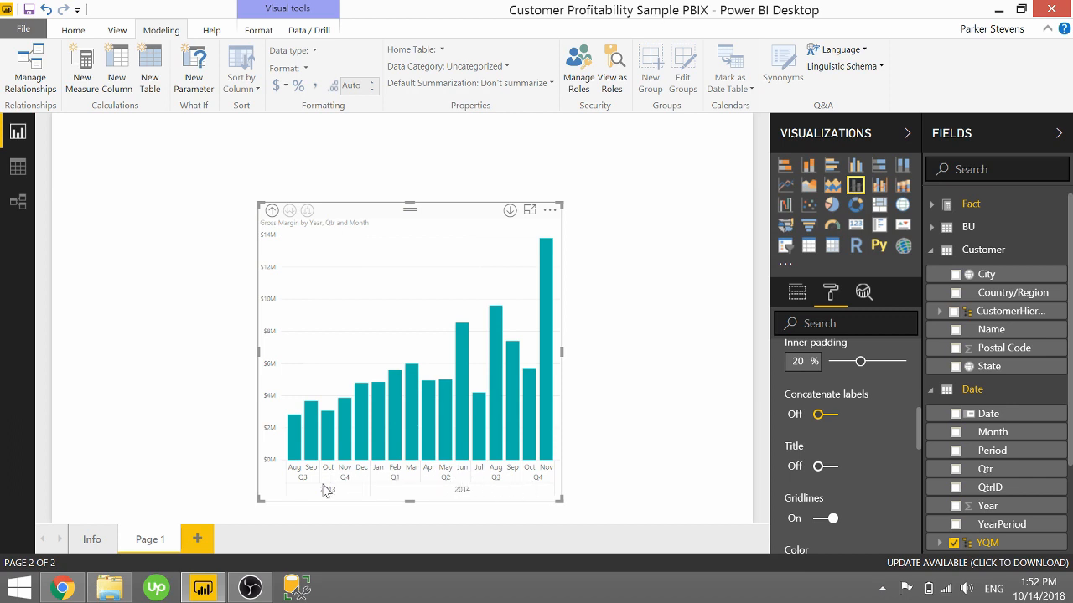
pyautogui.moveTo(411, 473)
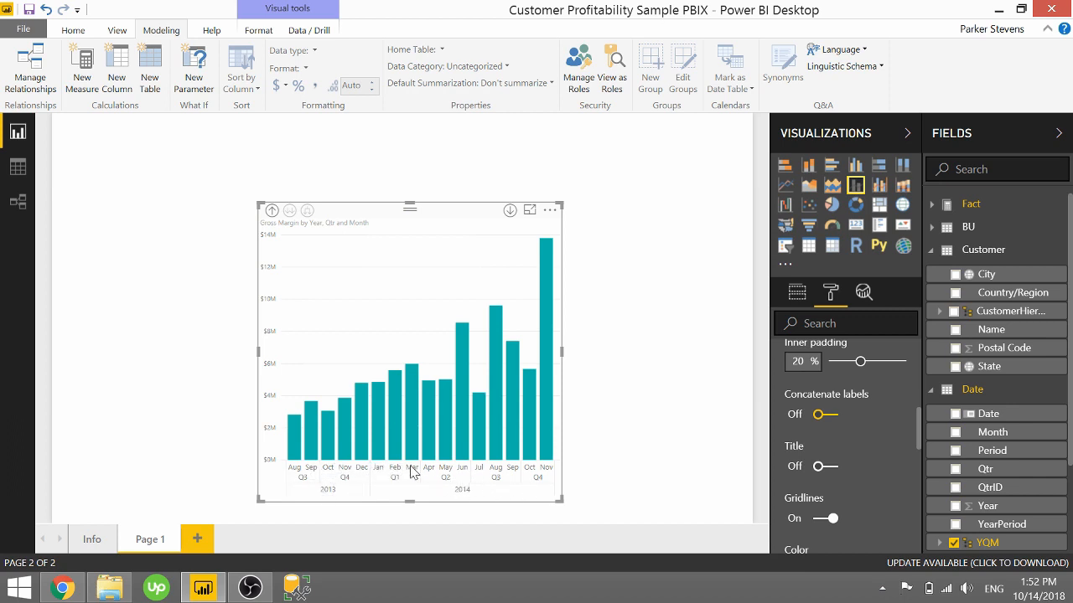
pyautogui.moveTo(422, 473)
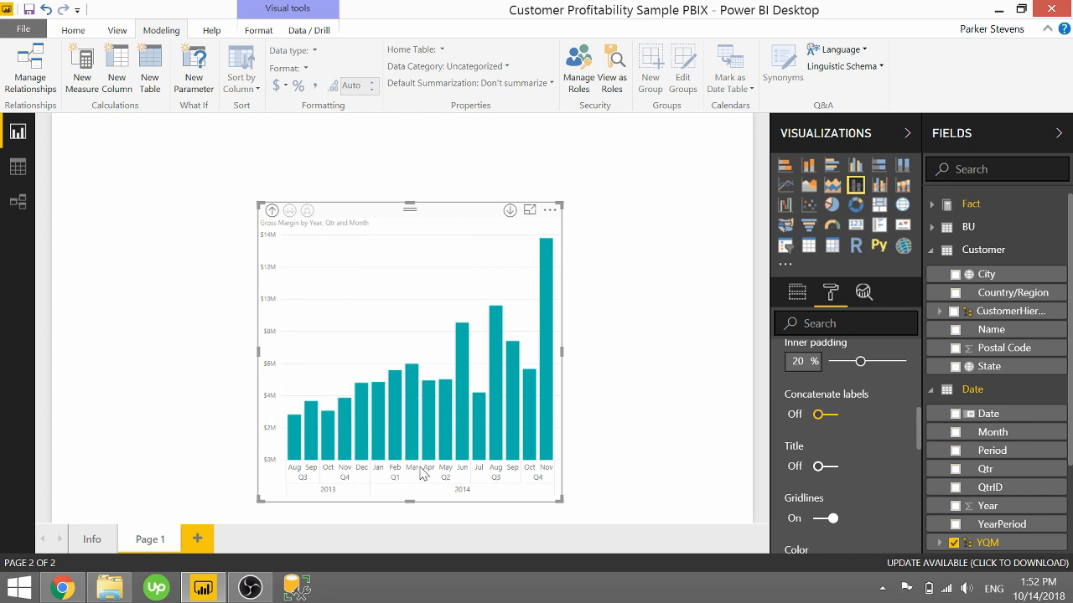
pyautogui.moveTo(466, 496)
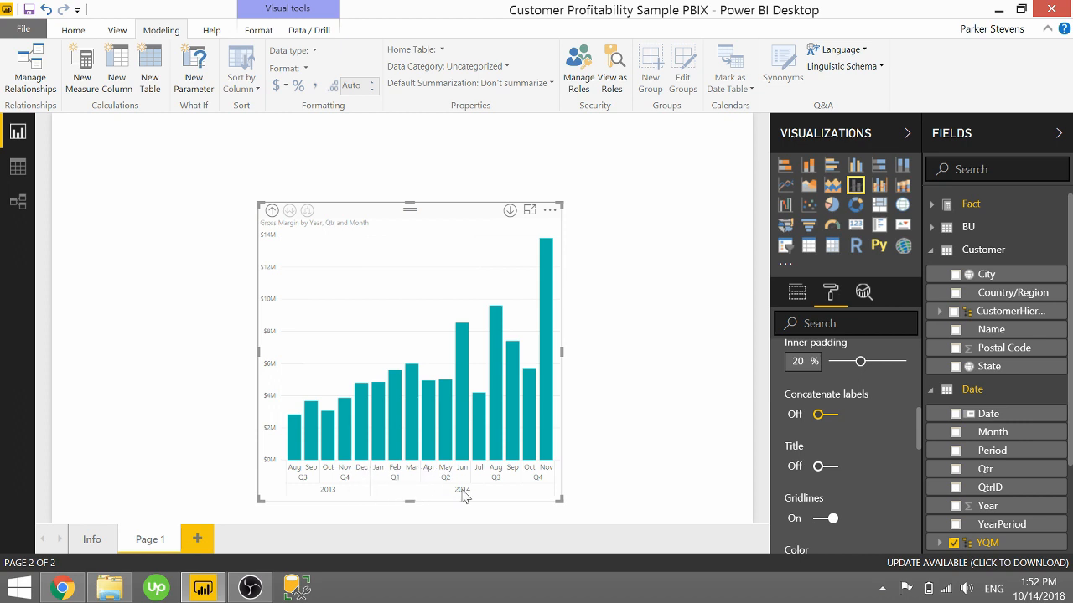
pyautogui.moveTo(556, 496)
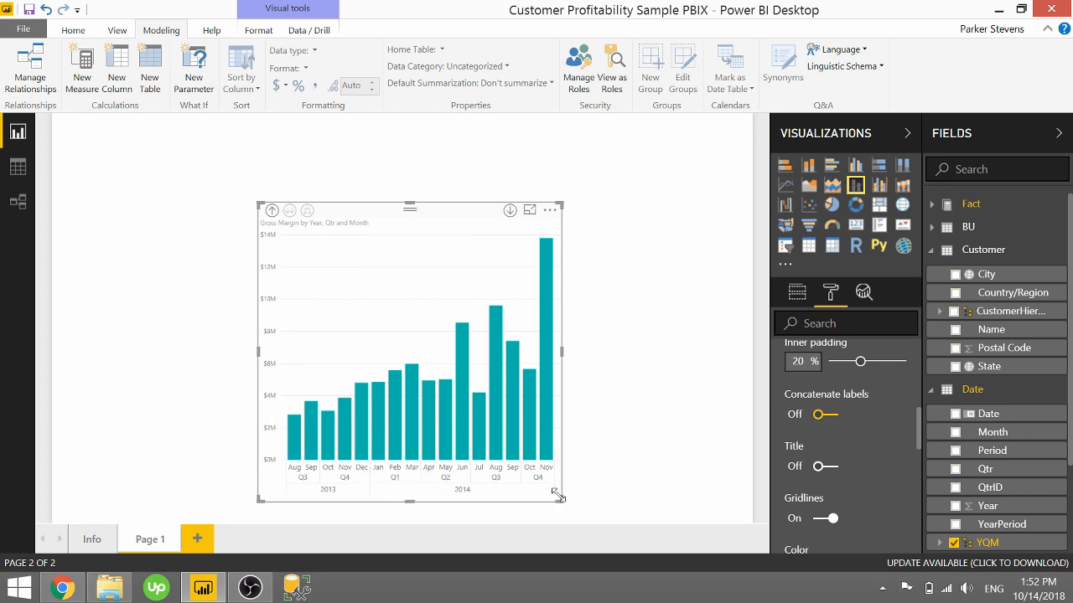
# Enlarge the Gross Margin chart to span most of the page width.
pyautogui.moveTo(560, 496); pyautogui.dragTo(712, 506)
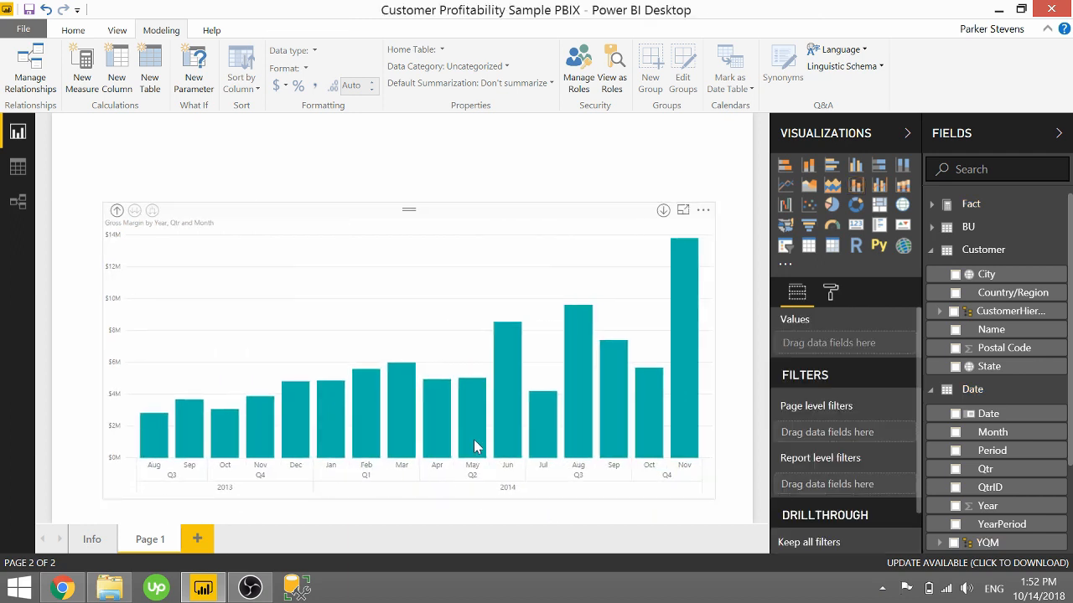
pyautogui.click(411, 352)
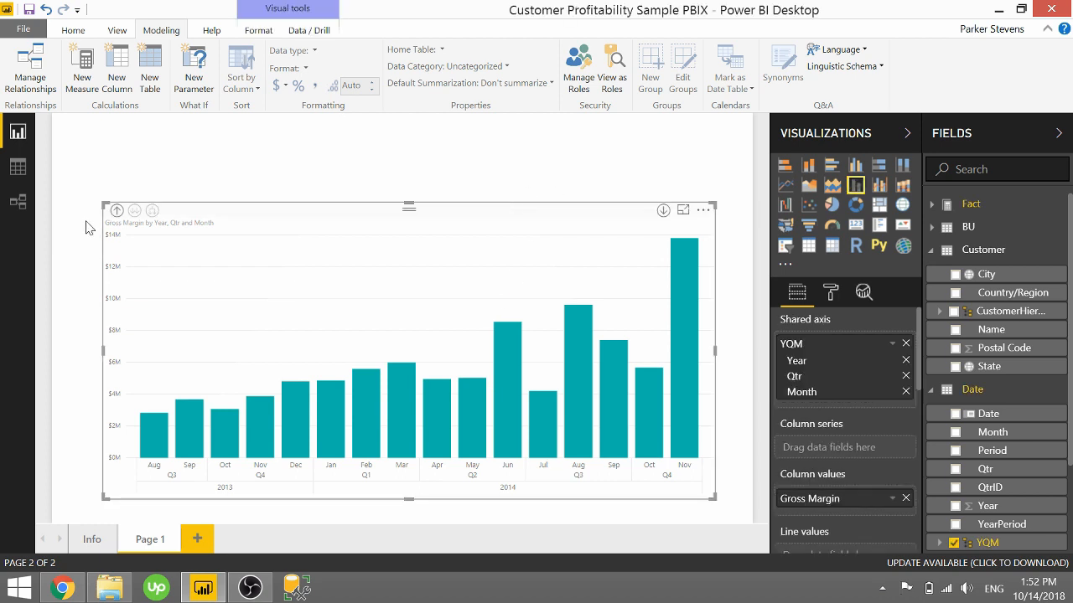
# Drill the axis up to quarters, then expand it back down to months.
pyautogui.click(117, 211)
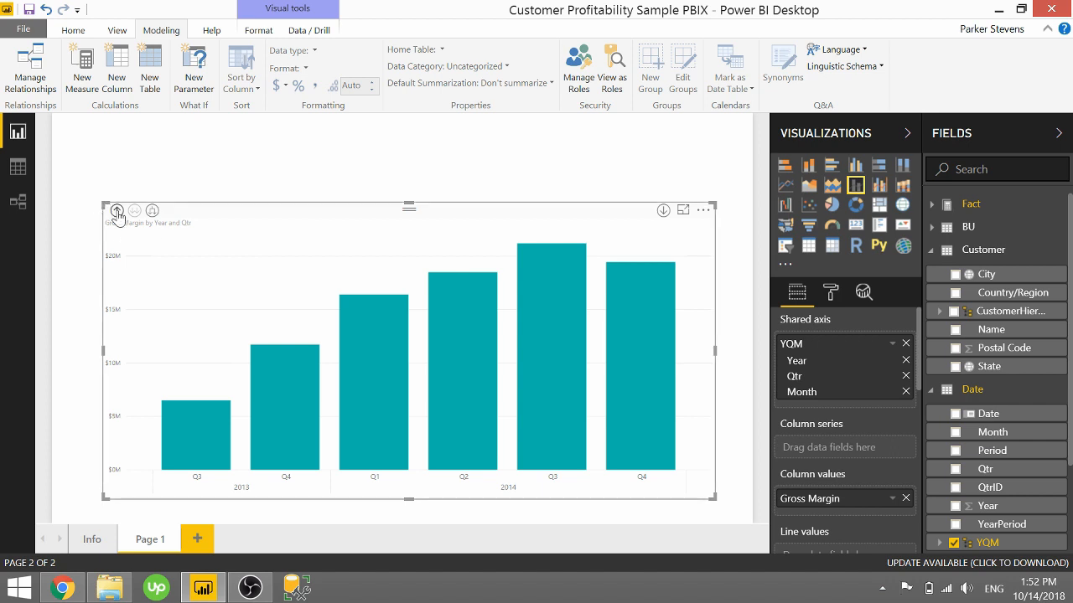
pyautogui.click(117, 211)
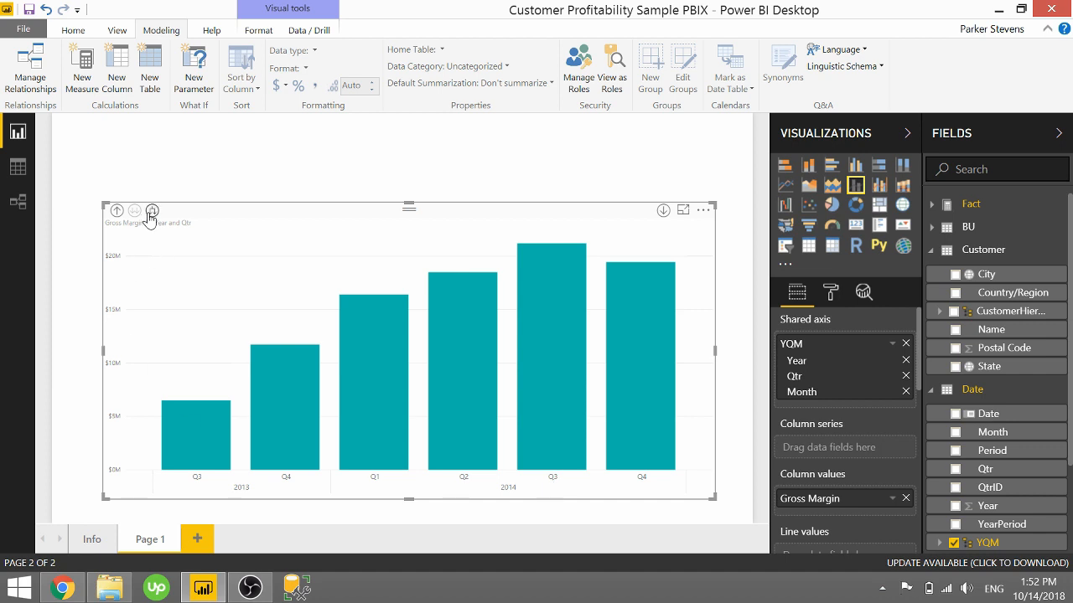
pyautogui.click(151, 211)
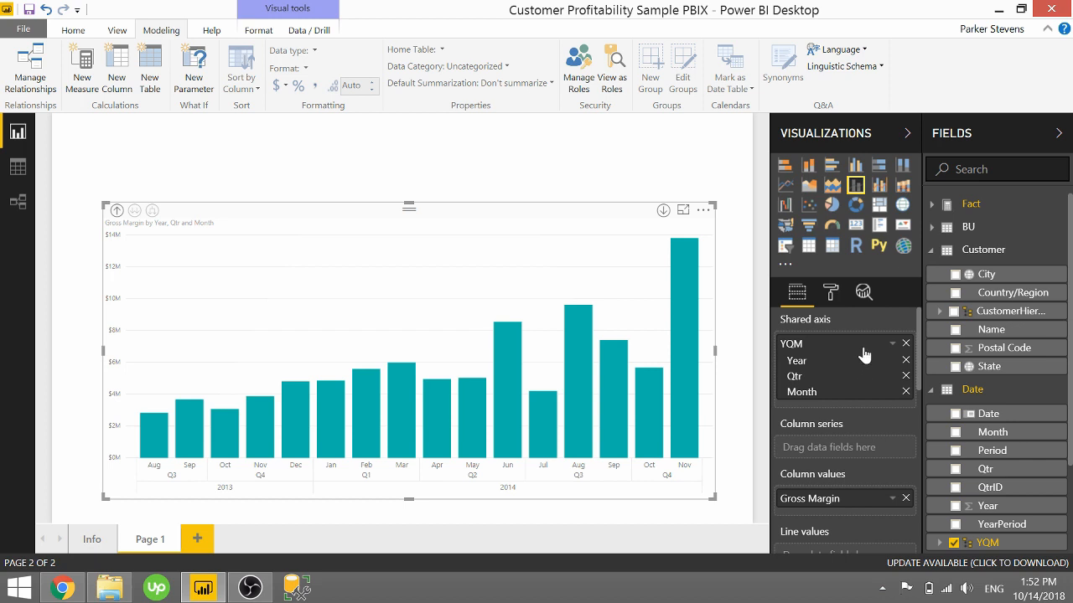
pyautogui.moveTo(905, 347)
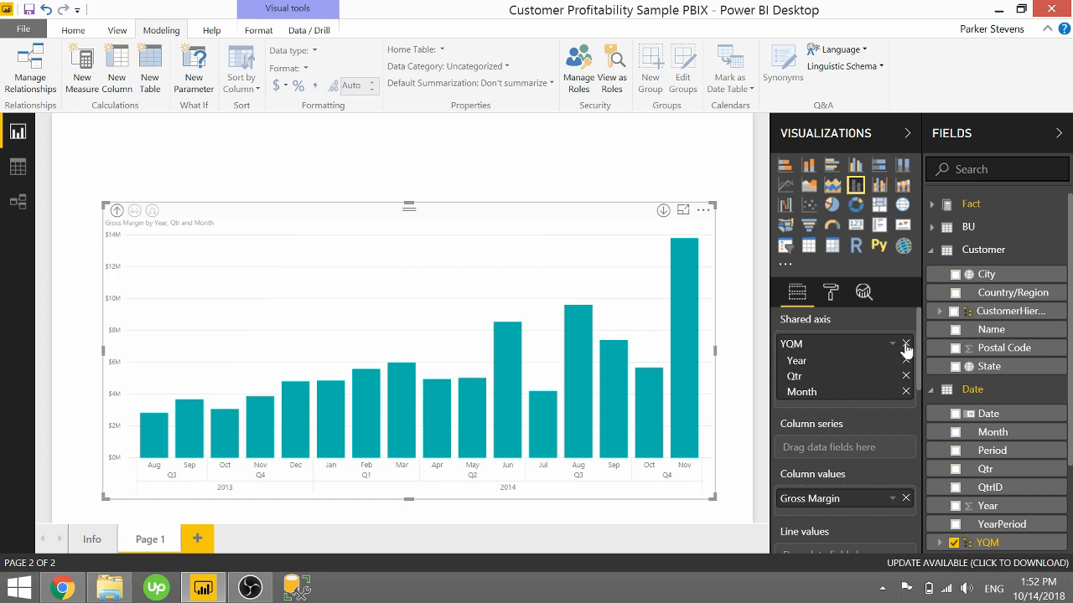
pyautogui.moveTo(825, 347)
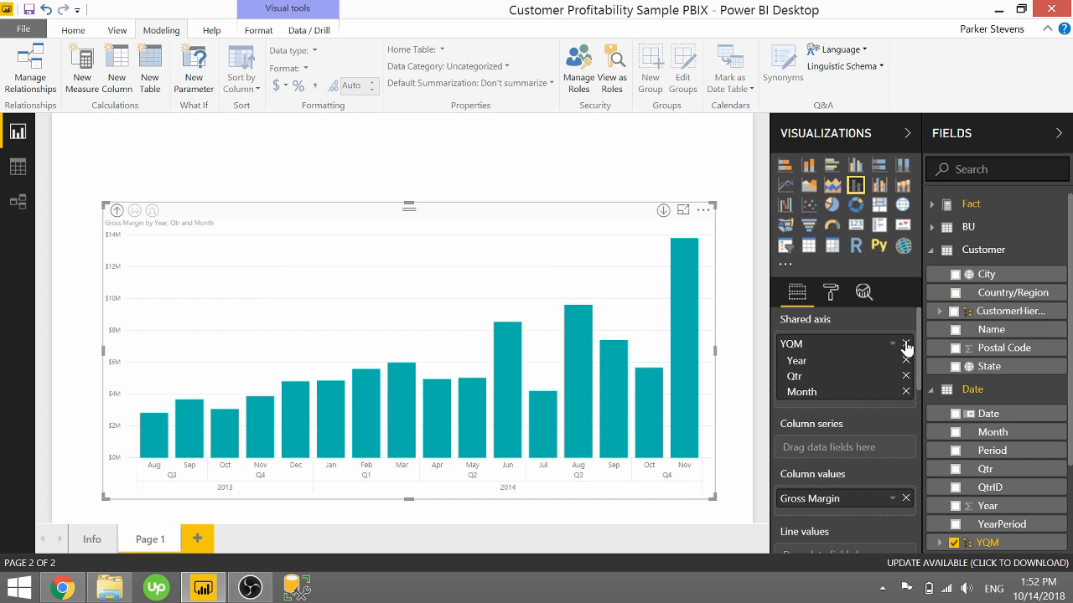
# Remove the YQM hierarchy from the Shared axis so Country/Region drives the chart.
pyautogui.click(906, 343)
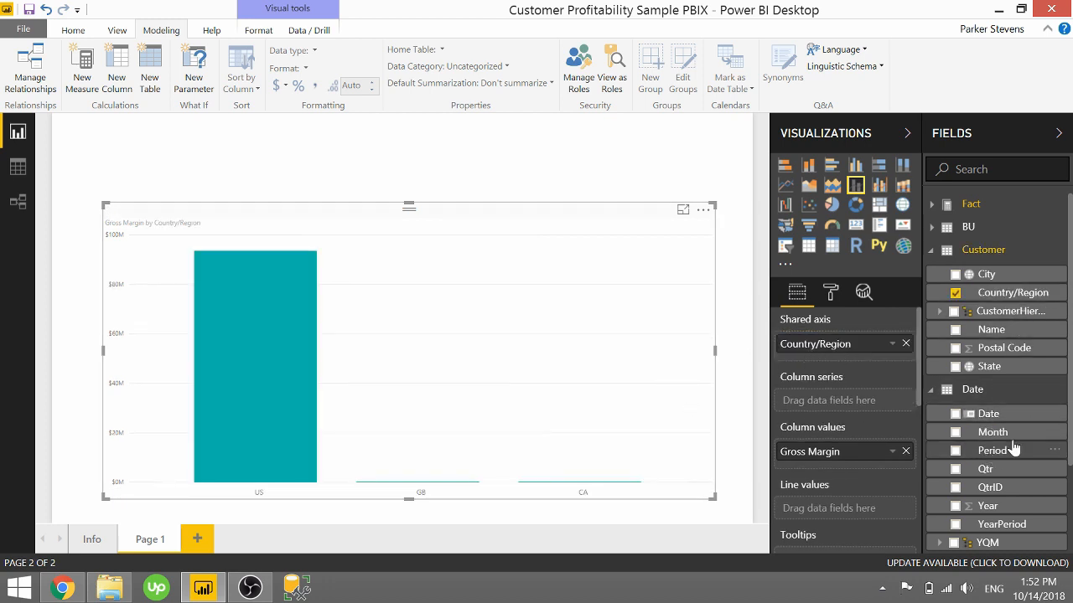
pyautogui.moveTo(863, 362)
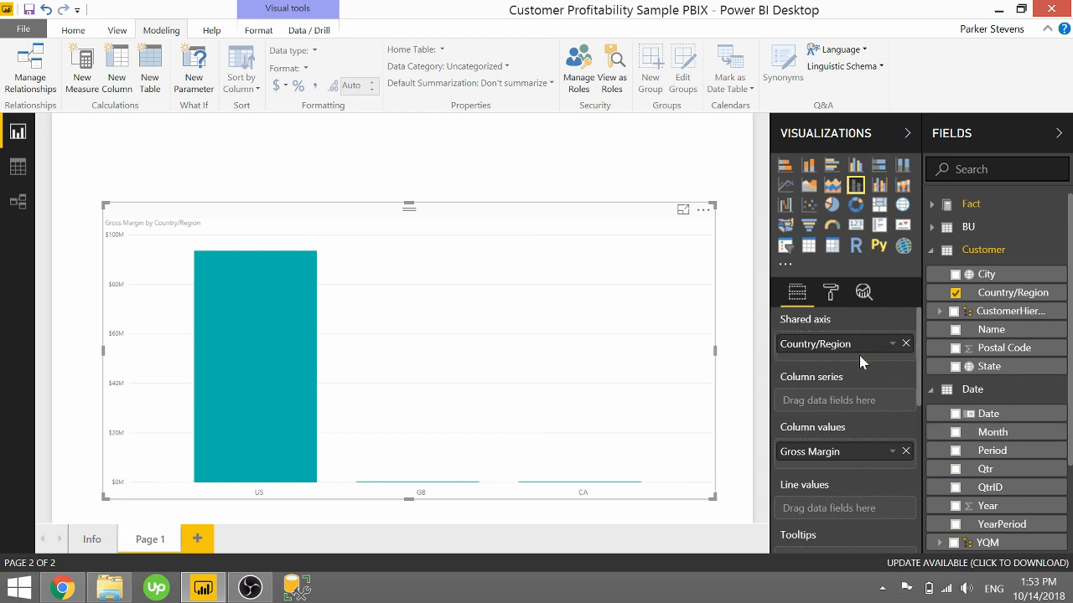
# Add Month beneath Country/Region on the axis to split each country by month.
pyautogui.click(992, 432)
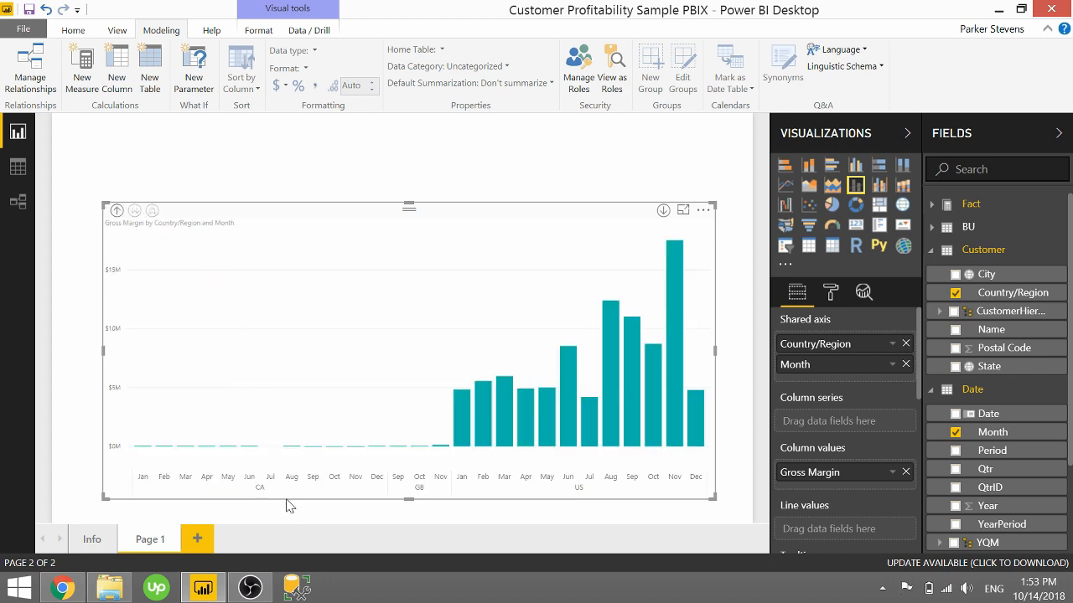
pyautogui.moveTo(476, 510)
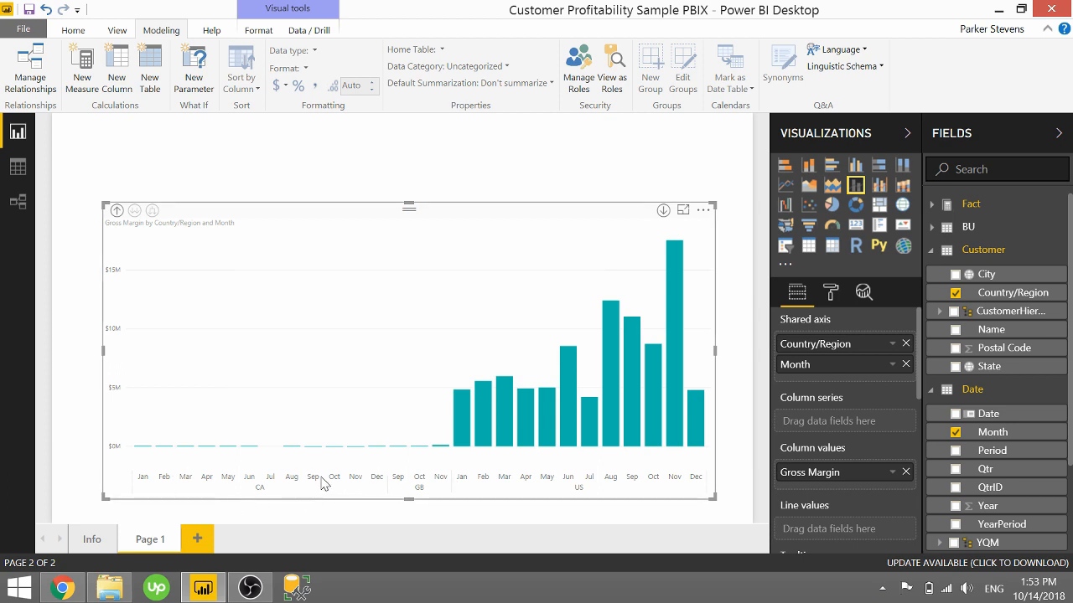
pyautogui.moveTo(419, 461)
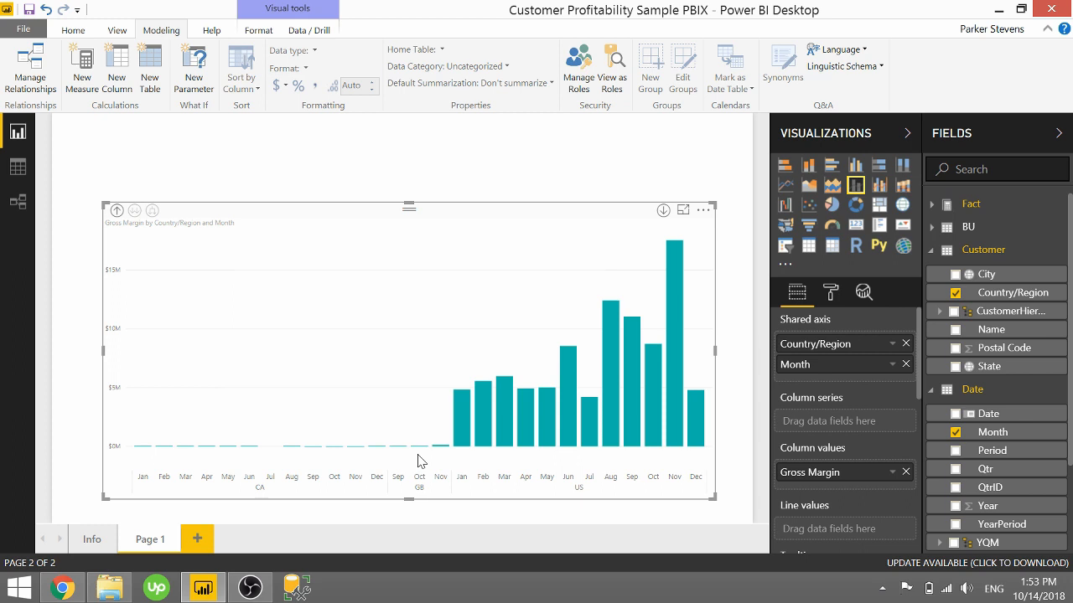
pyautogui.moveTo(570, 238)
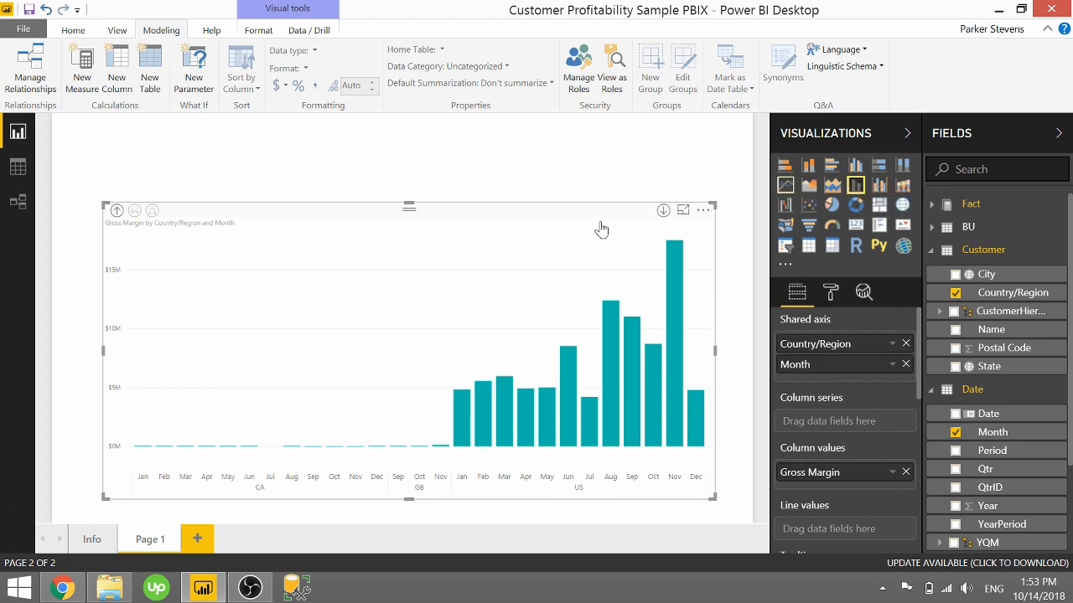
pyautogui.moveTo(540, 231)
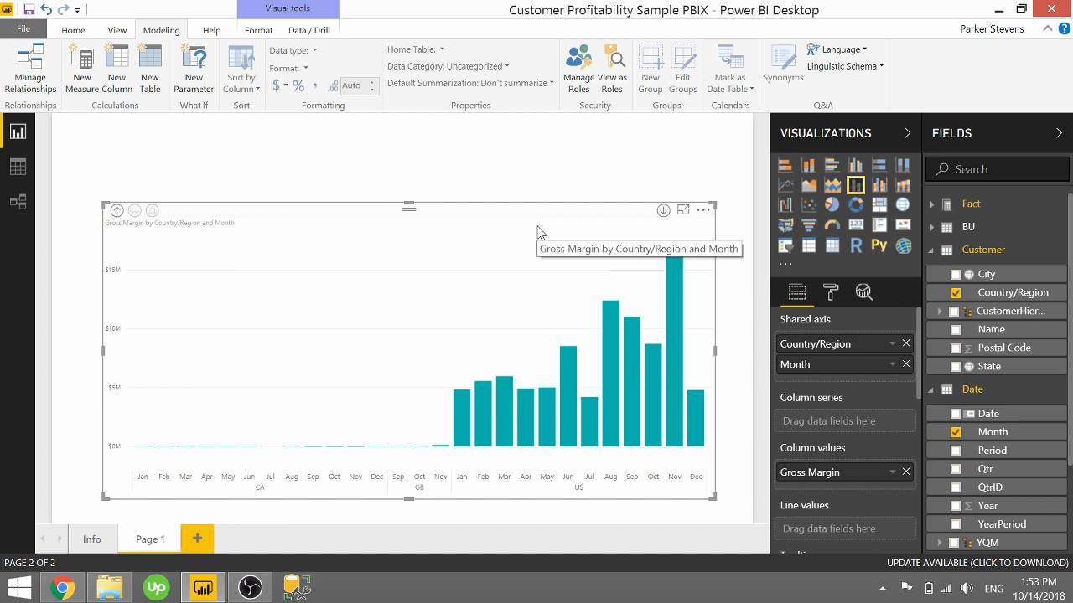